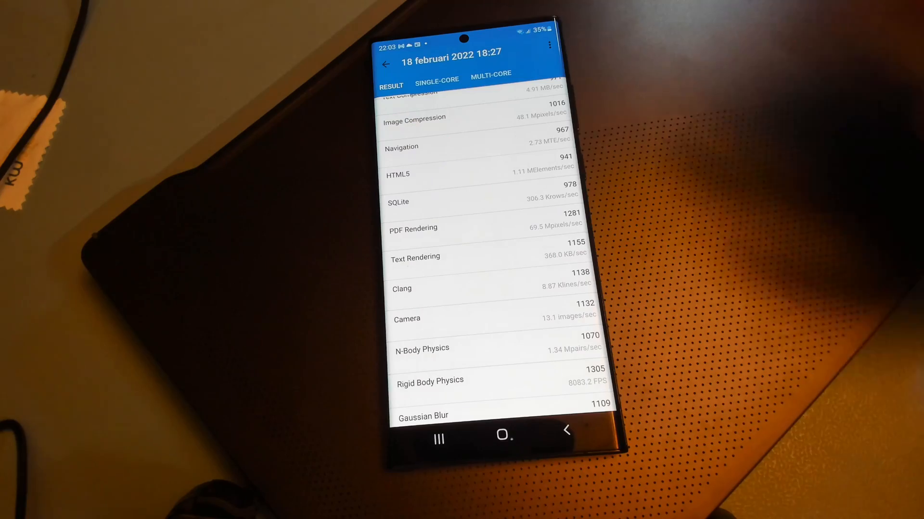
pyautogui.scroll(3)
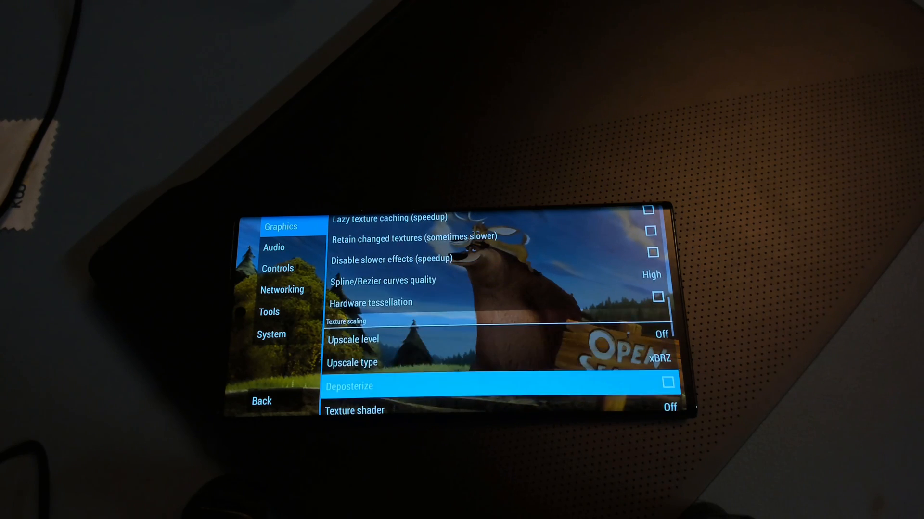
pyautogui.scroll(-3)
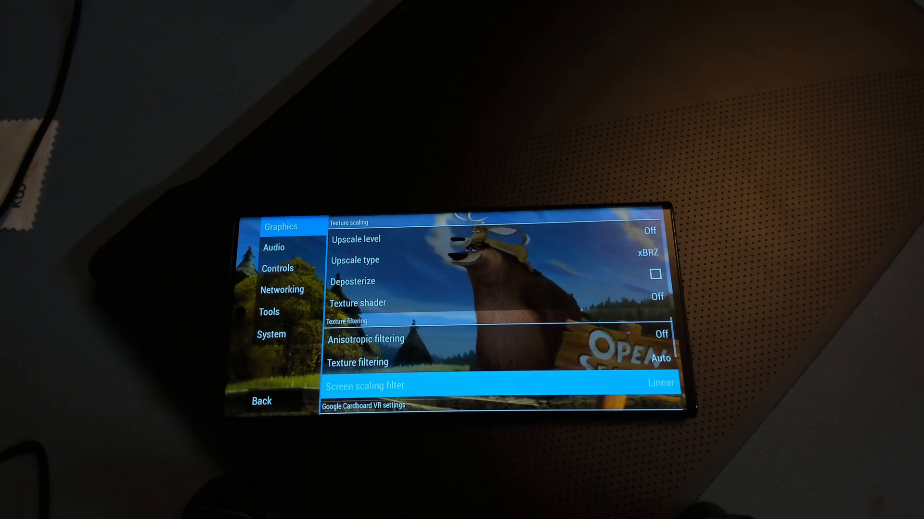
pyautogui.scroll(-3)
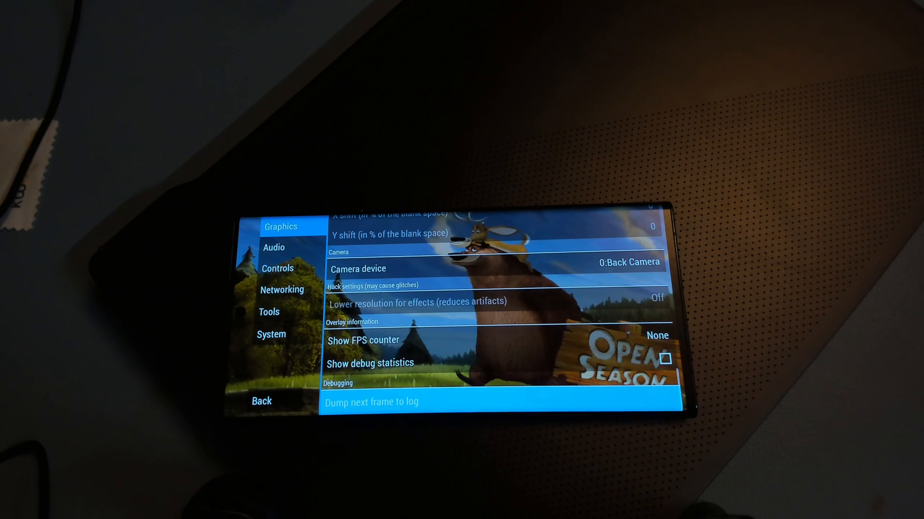